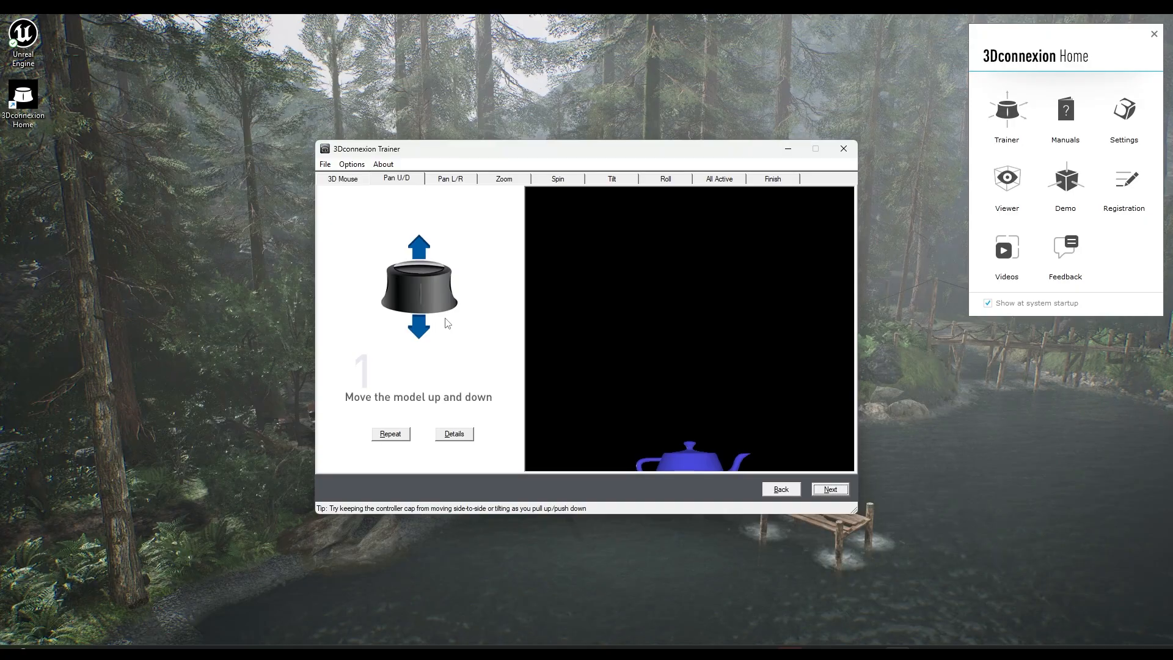
pyautogui.moveTo(421, 429)
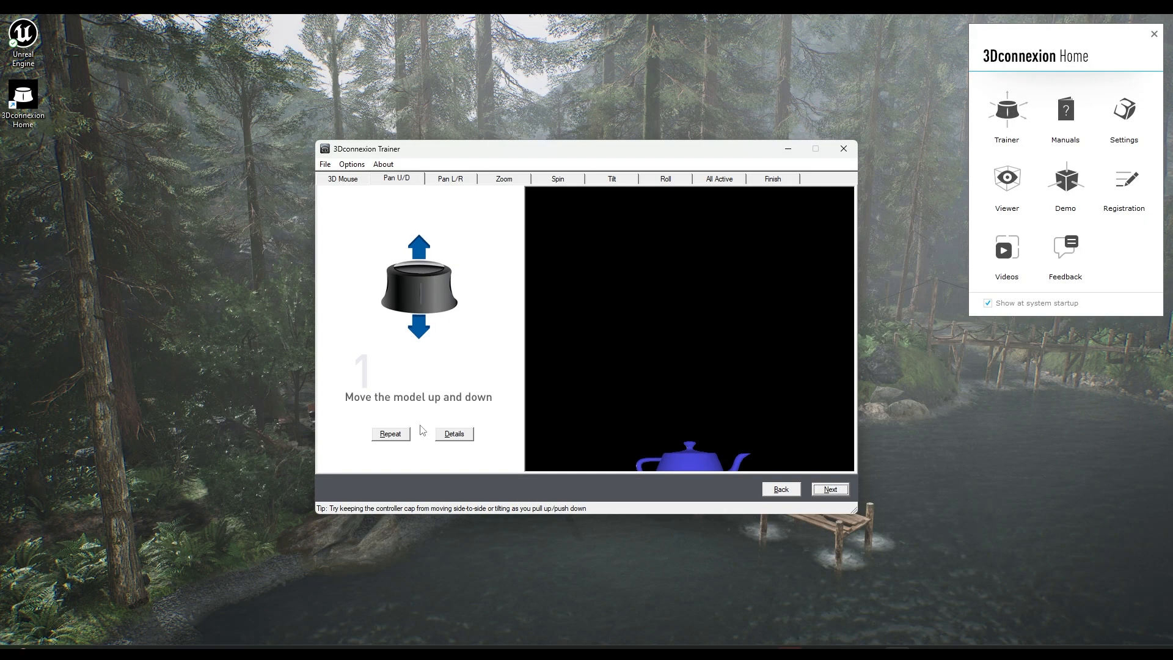